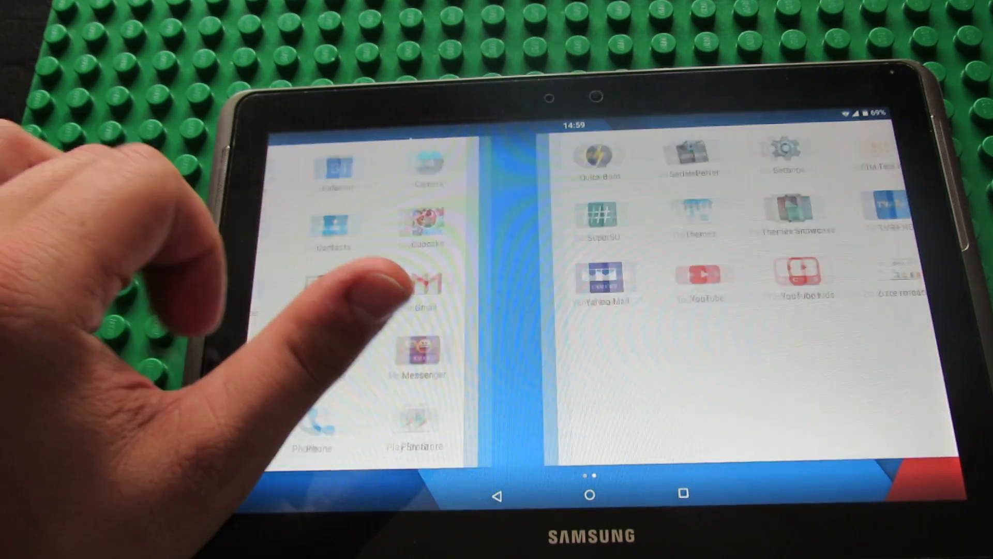
Step: Browse to the app drawer's second page, then exit to the empty home screen
{"action": "scroll", "scroll_direction": "left", "scroll_amount": 3}
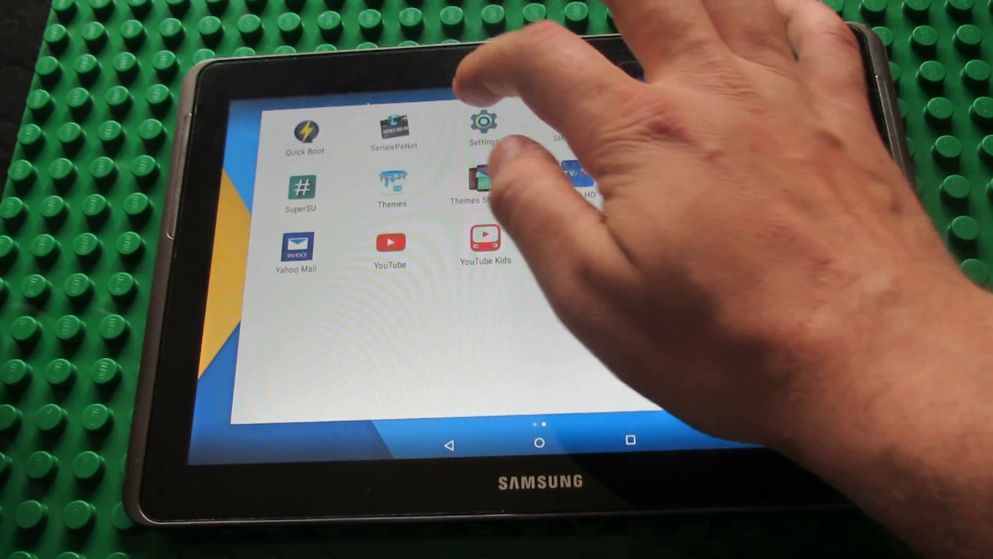
{"action": "left_click", "coordinate": [484, 123]}
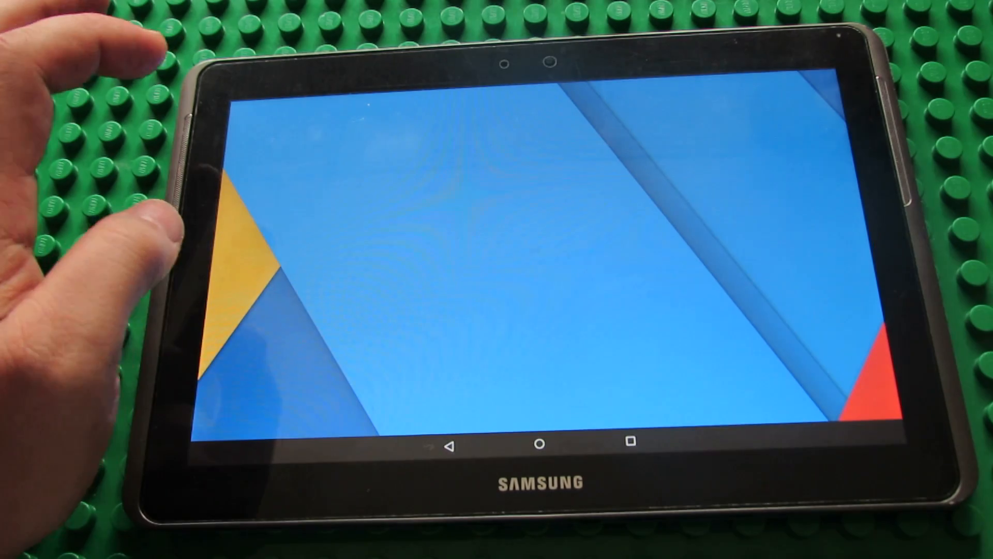
Step: Return Home so the clock, weather widget and app dock reappear
{"action": "left_click", "coordinate": [534, 242]}
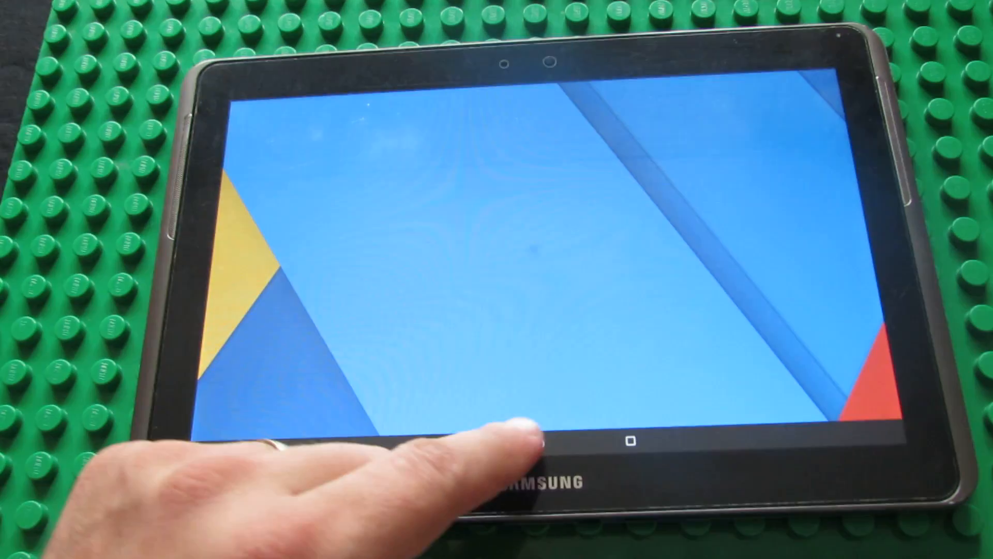
{"action": "left_click", "coordinate": [628, 441]}
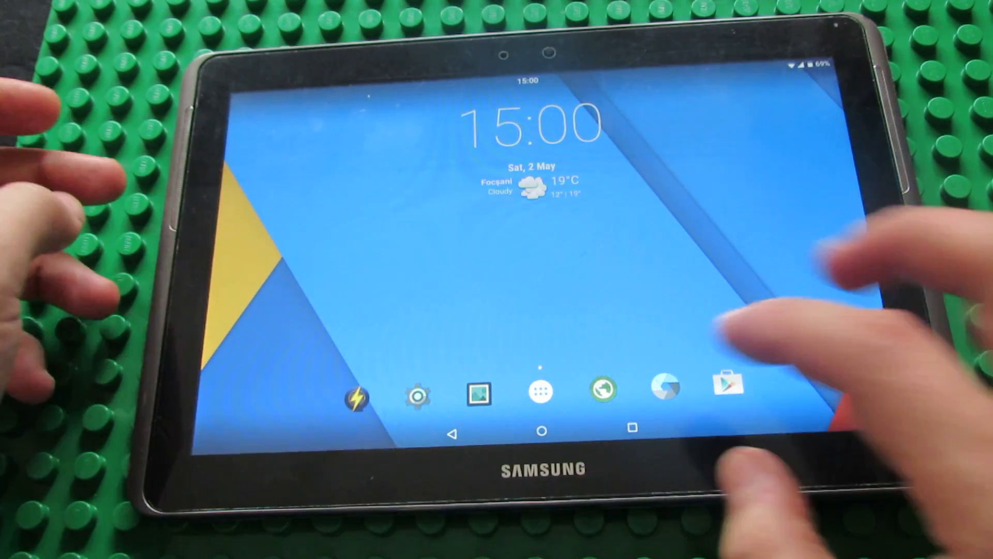
Step: Reopen the app drawer from the dock, showing the page with Skype and UC Browser
{"action": "left_click", "coordinate": [540, 393]}
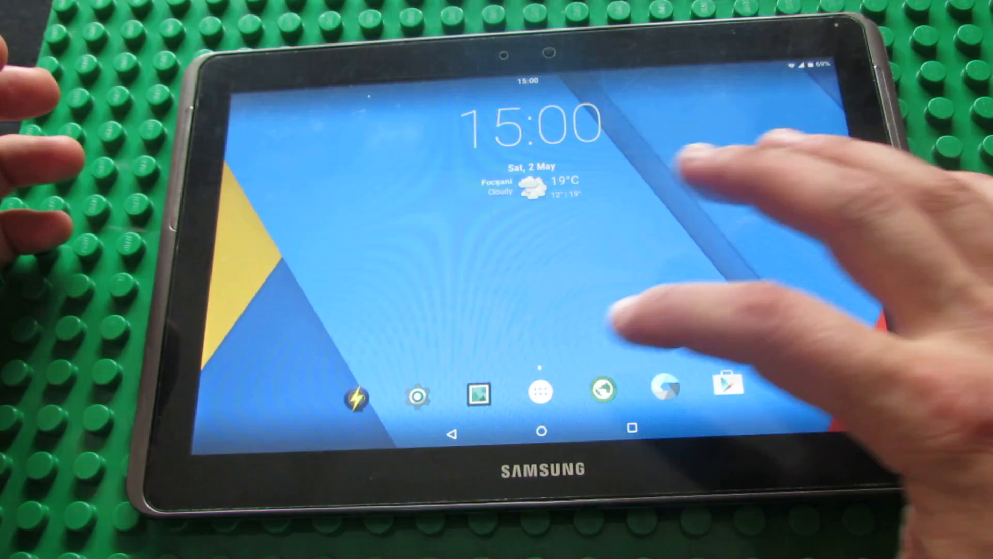
{"action": "left_click", "coordinate": [540, 394]}
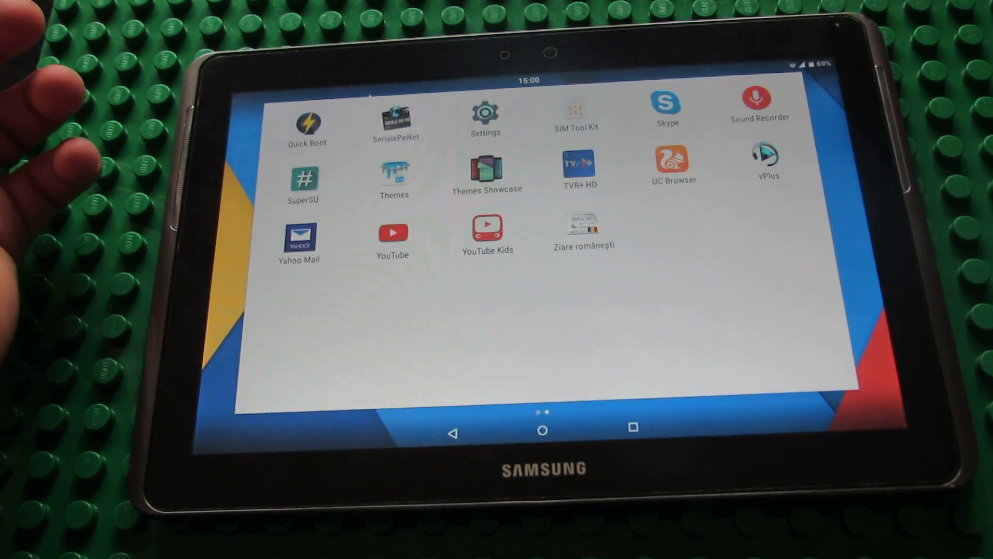
Step: Swipe through the app drawer pages and launch Google Settings
{"action": "left_click", "coordinate": [303, 177]}
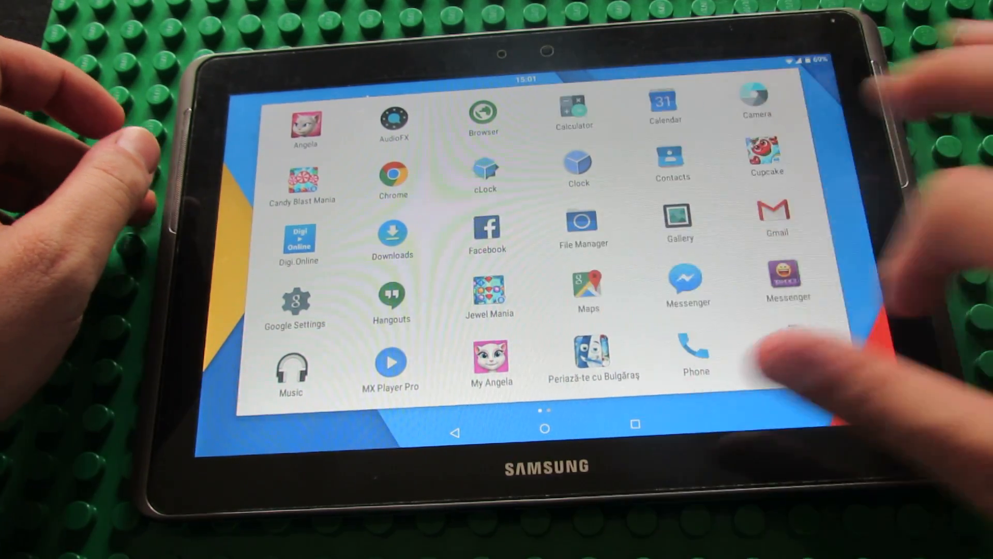
{"action": "scroll", "scroll_direction": "left", "scroll_amount": 3}
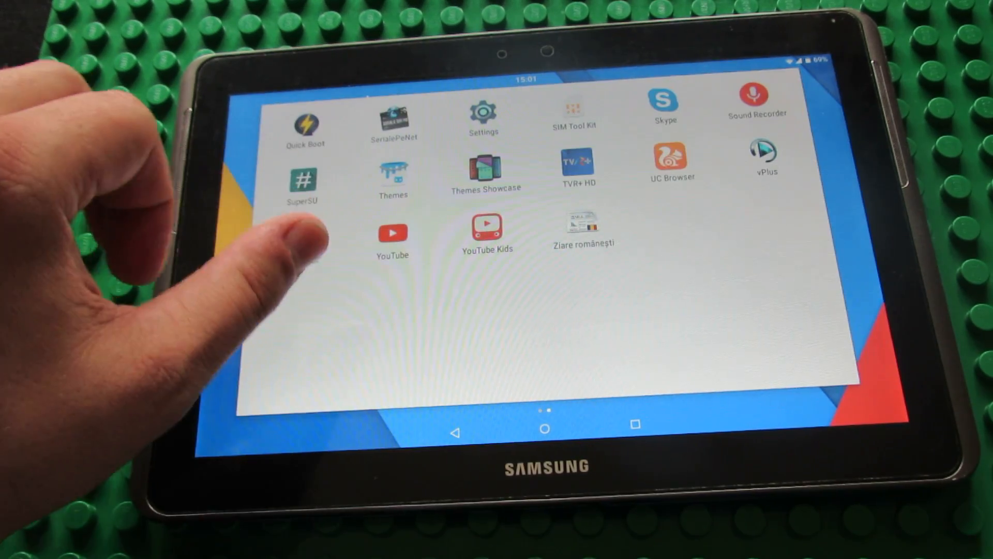
{"action": "scroll", "scroll_direction": "left", "scroll_amount": 3}
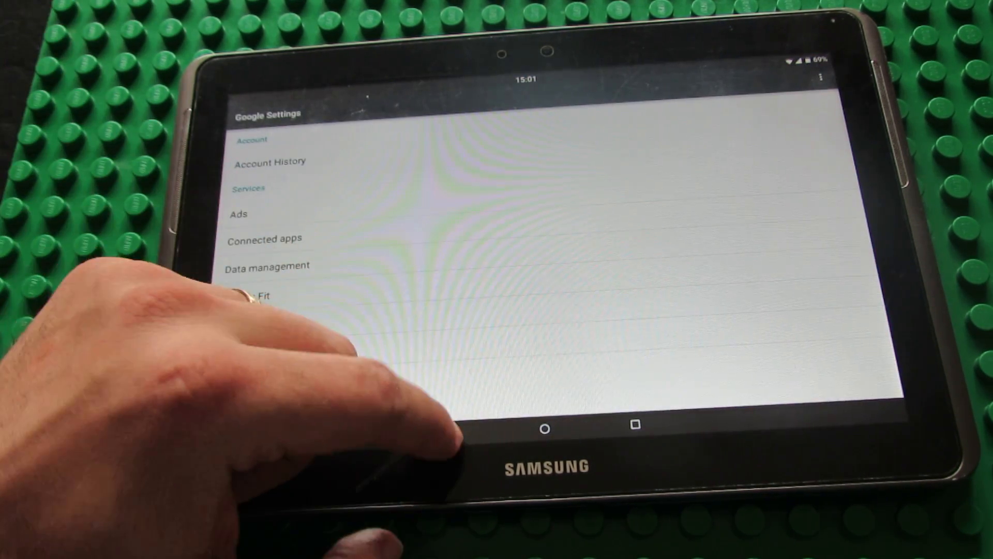
Step: Back out to Settings, scroll to Wireless & networks, switch Bluetooth on and go Home
{"action": "left_click", "coordinate": [545, 427]}
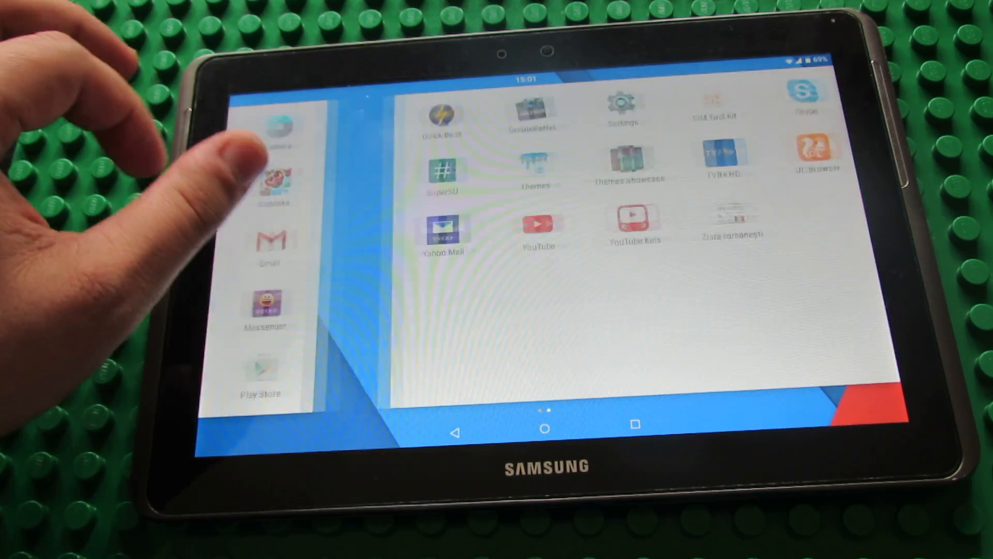
{"action": "left_click", "coordinate": [623, 105]}
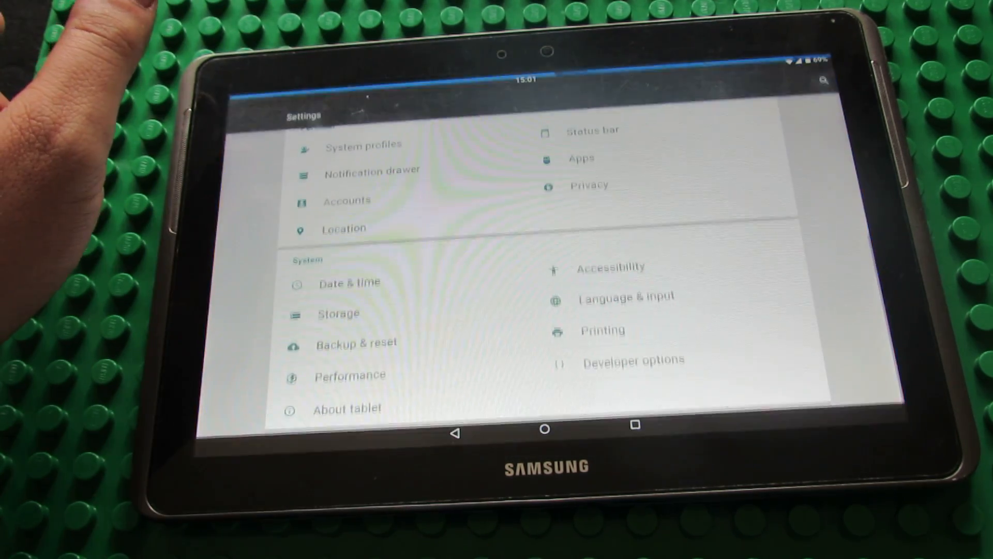
{"action": "scroll", "scroll_direction": "down", "scroll_amount": 3}
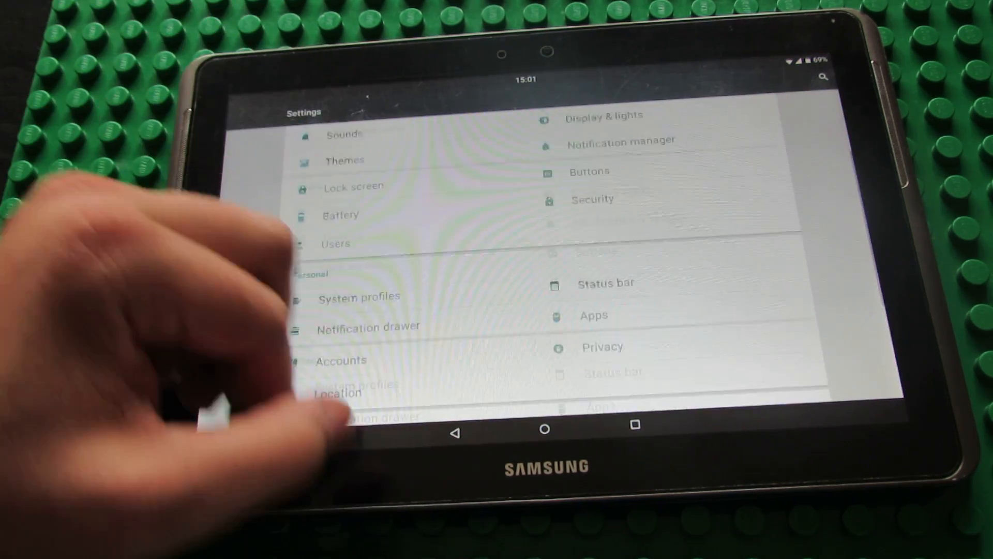
{"action": "scroll", "scroll_direction": "down", "scroll_amount": 3}
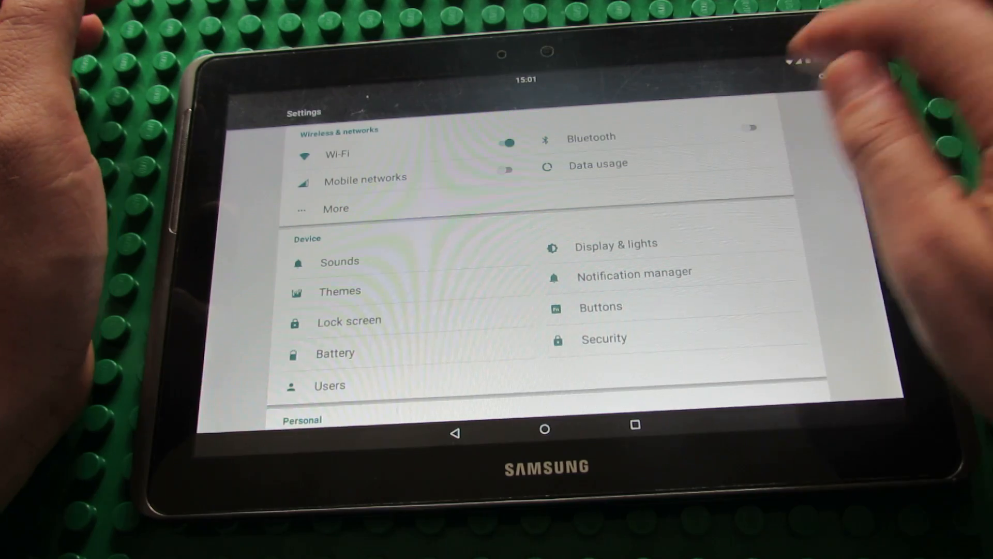
{"action": "left_click", "coordinate": [590, 137]}
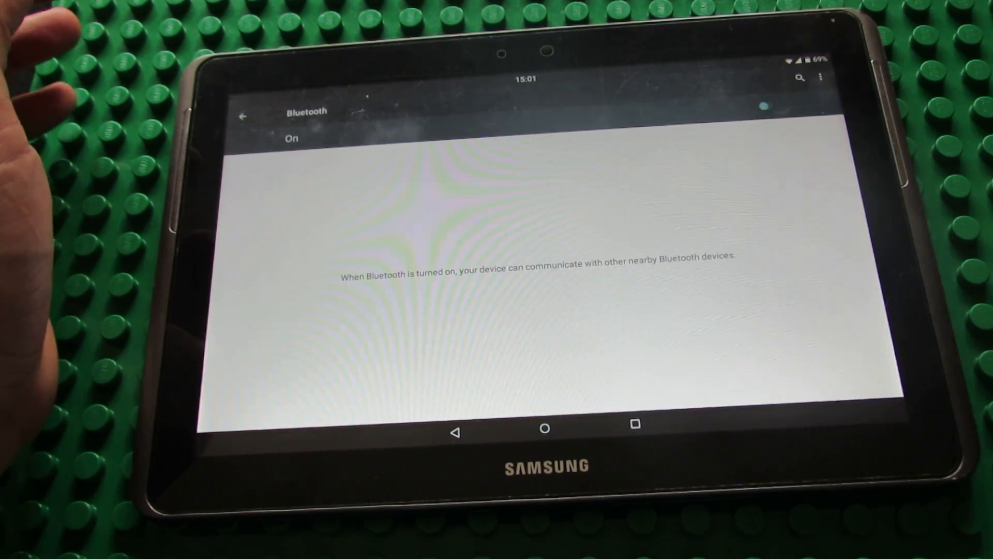
{"action": "left_click", "coordinate": [763, 106]}
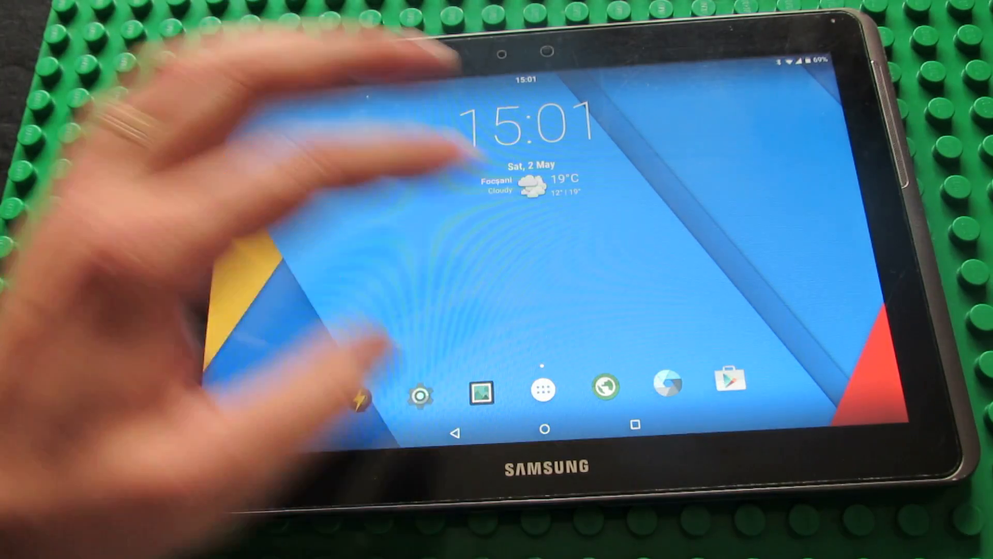
Step: Show the recent-apps overview with its stacked cards and Yahoo! Messenger prompt
{"action": "left_click", "coordinate": [541, 393]}
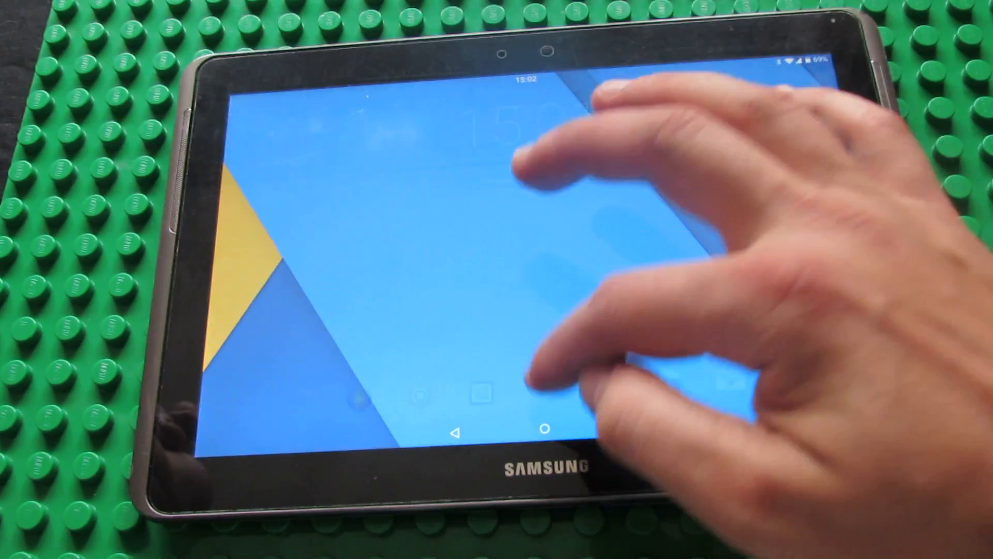
{"action": "left_click", "coordinate": [483, 393]}
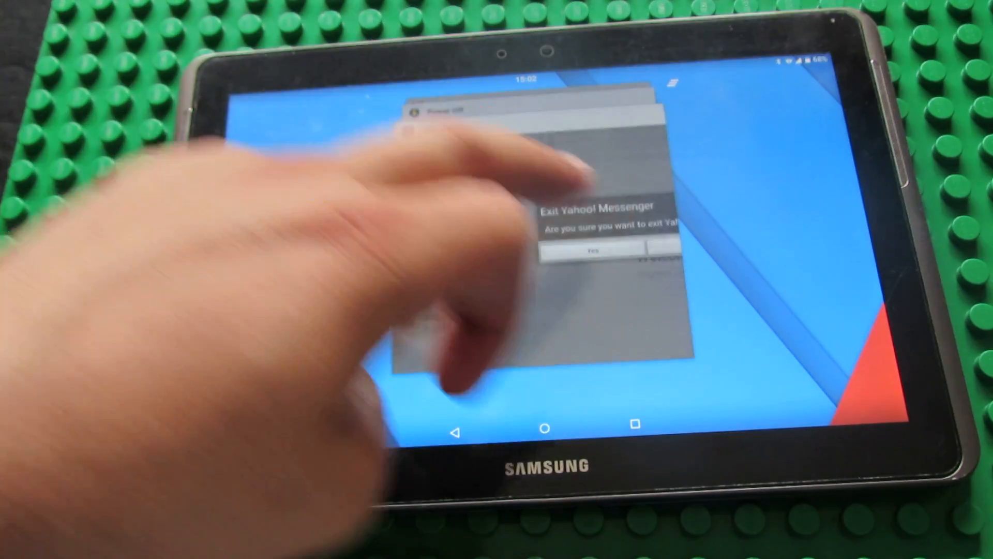
Step: Resume Settings from its recent-apps card, showing Wireless & networks and Device
{"action": "left_click", "coordinate": [592, 252]}
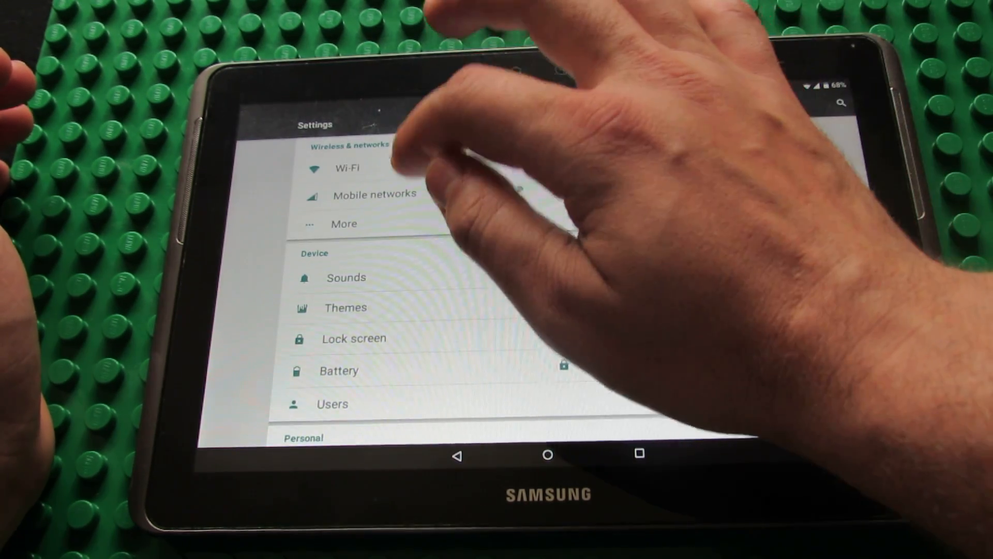
{"action": "left_click", "coordinate": [375, 193]}
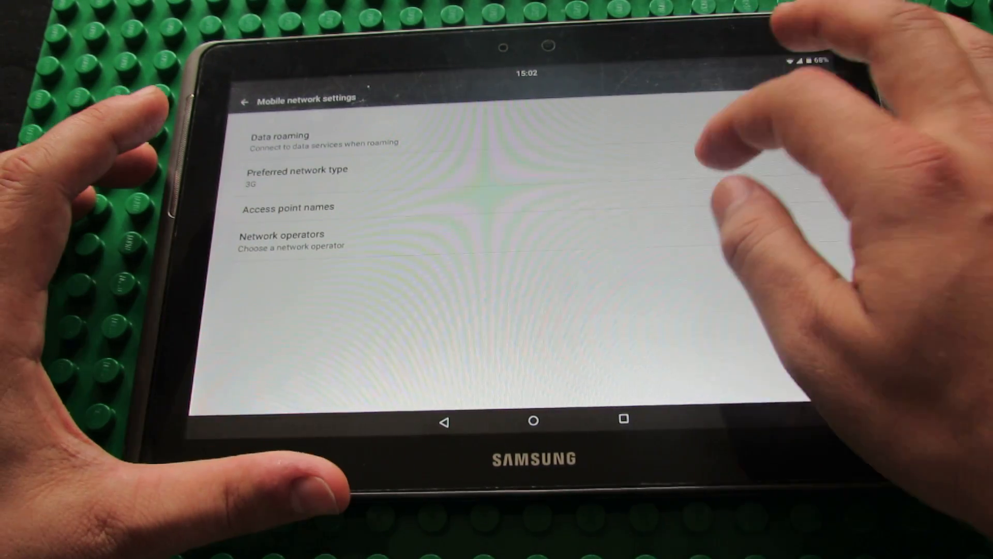
{"action": "left_click", "coordinate": [245, 102]}
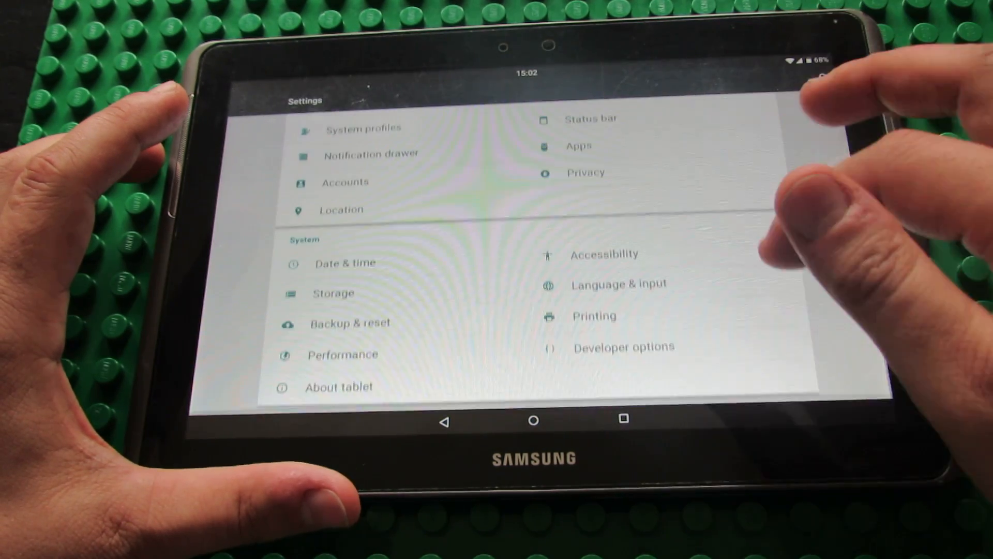
{"action": "scroll", "scroll_direction": "down", "scroll_amount": 3}
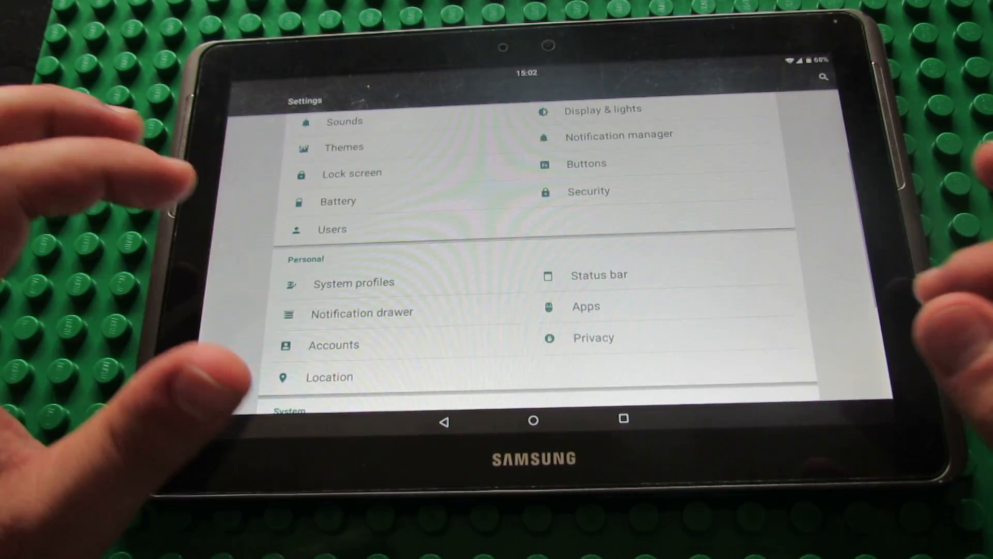